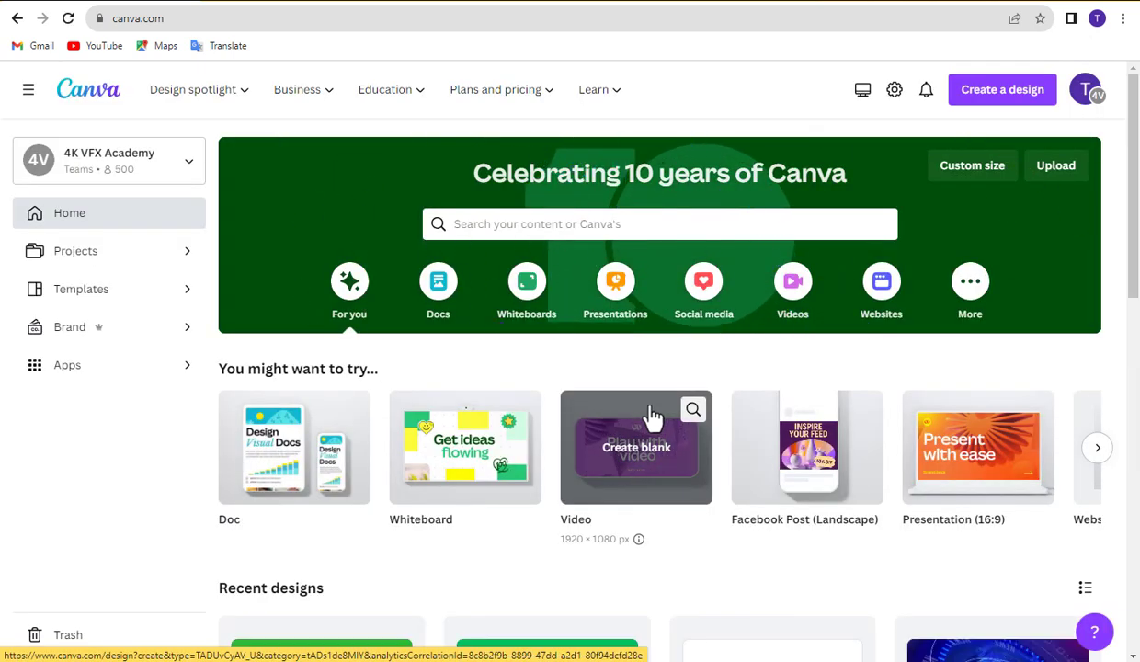
mouse_move(537, 377)
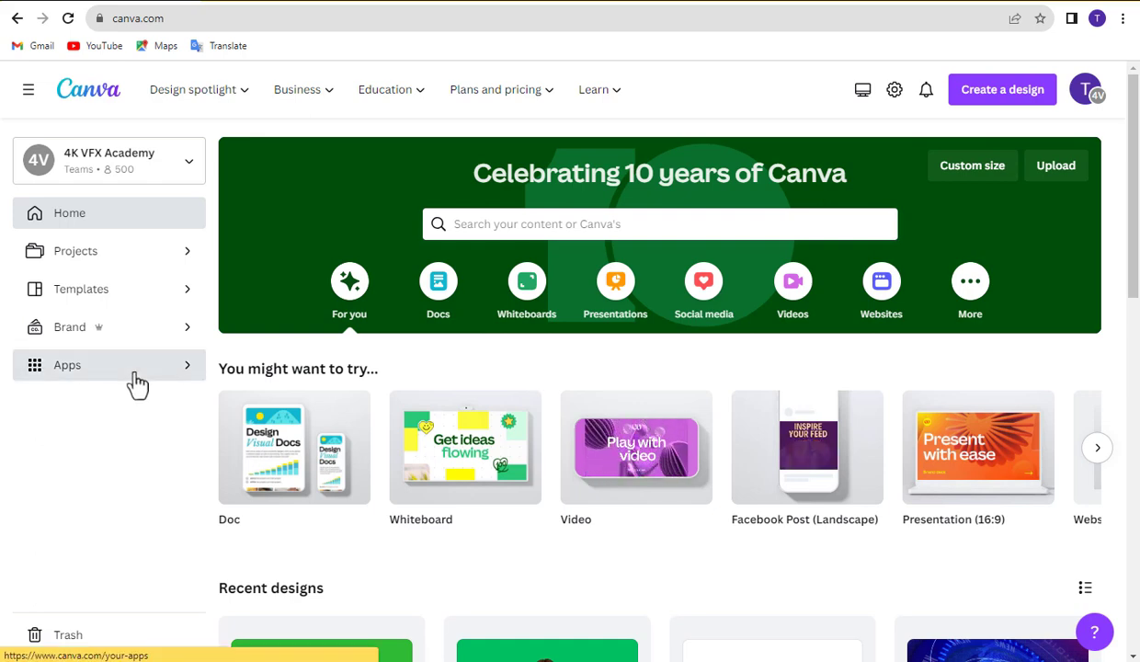
- Open the Avatars by NeiroAI app from Apps and start a new 1920 × 1080 video design
click(67, 365)
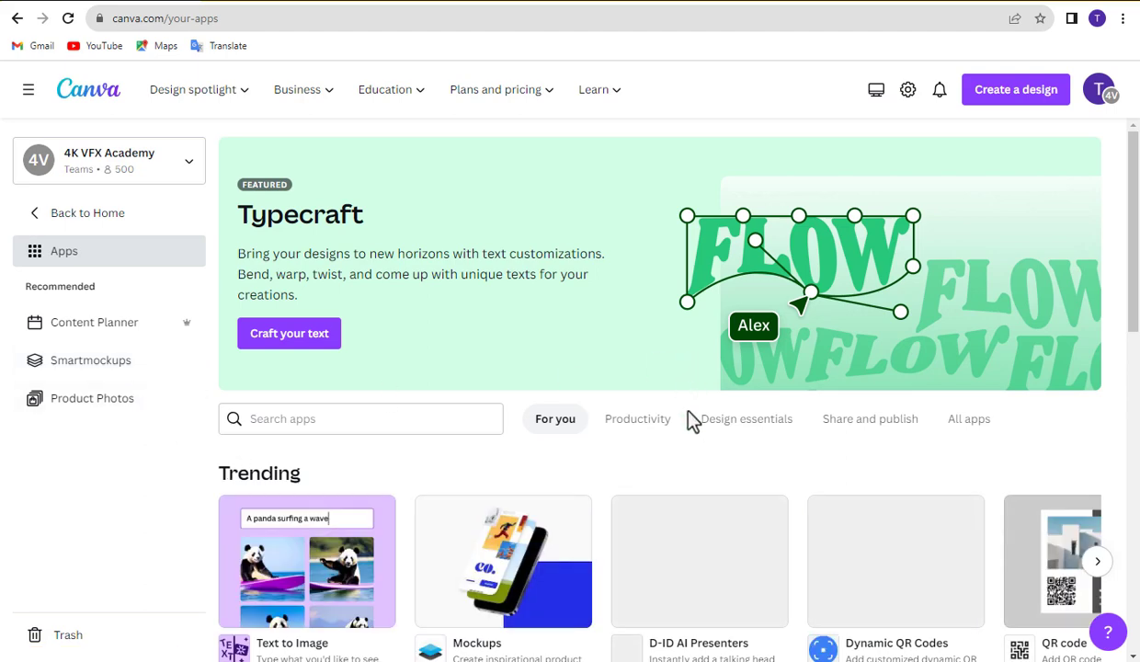
scroll(down, 3)
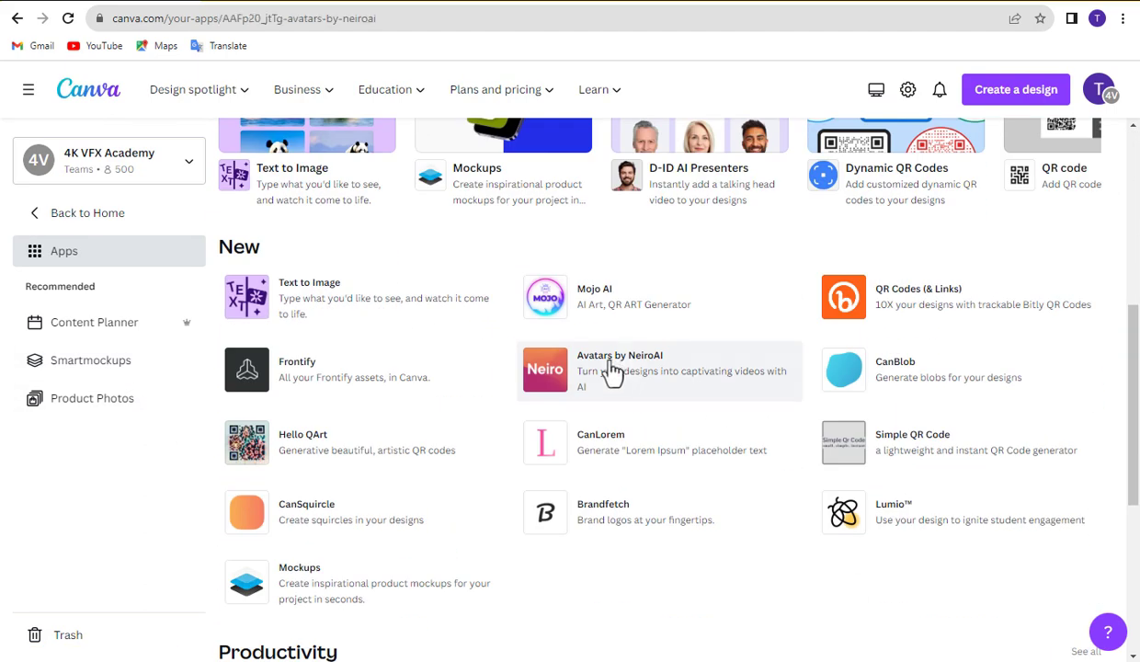
click(612, 370)
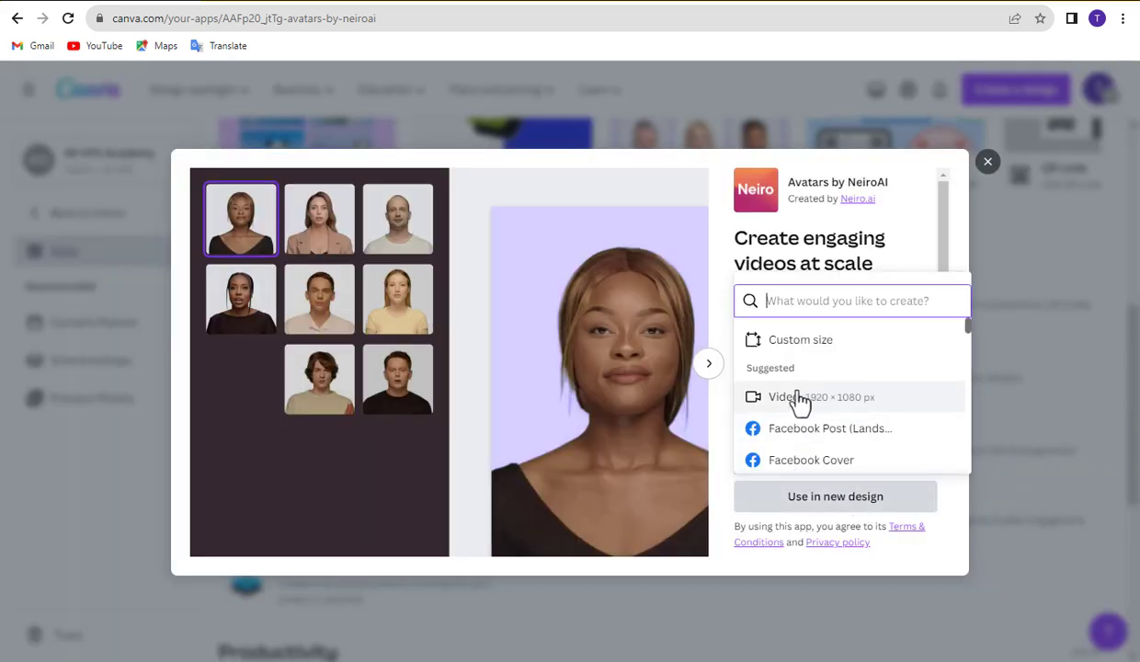
click(800, 397)
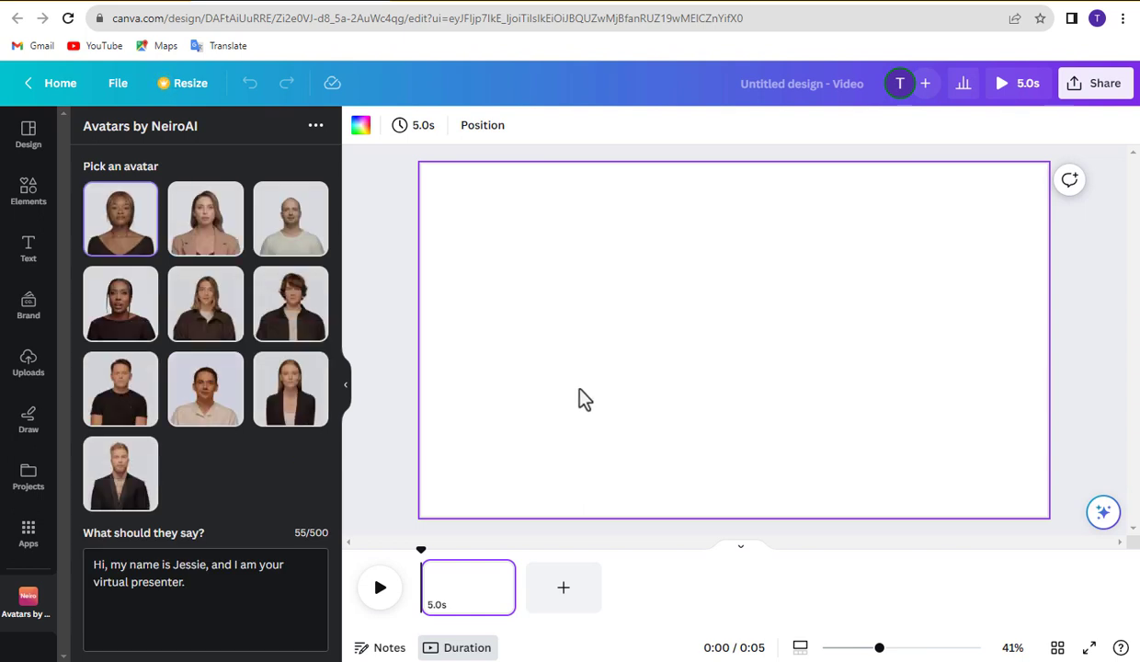
mouse_move(307, 486)
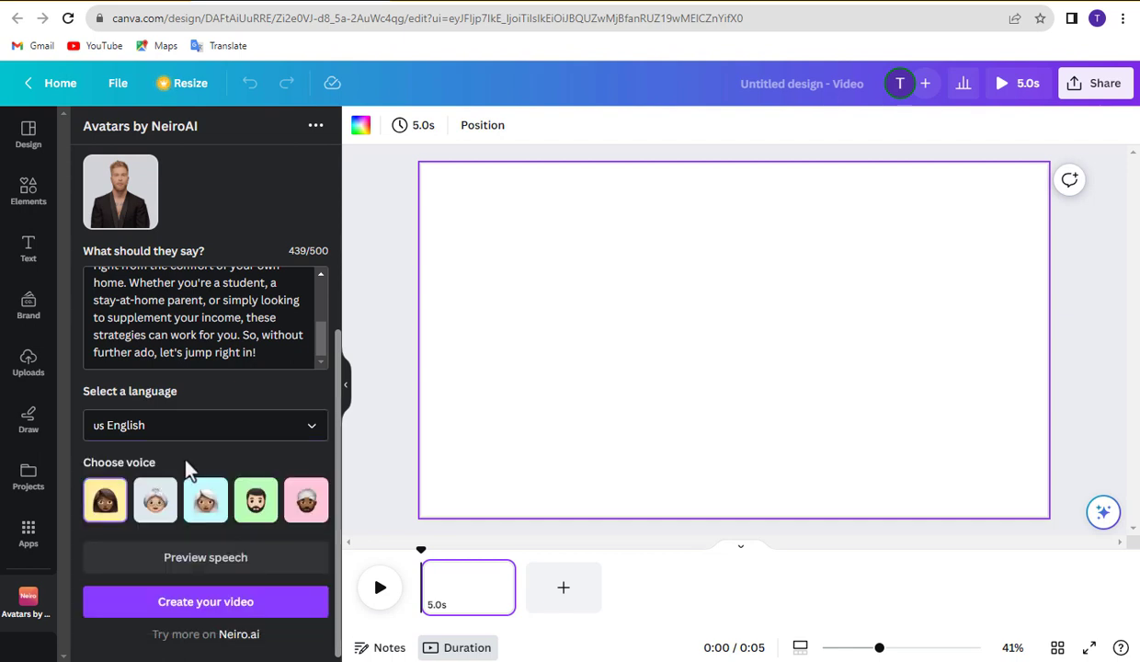
- Pick a US English voice and generate the avatar video from the income-strategies script
click(104, 499)
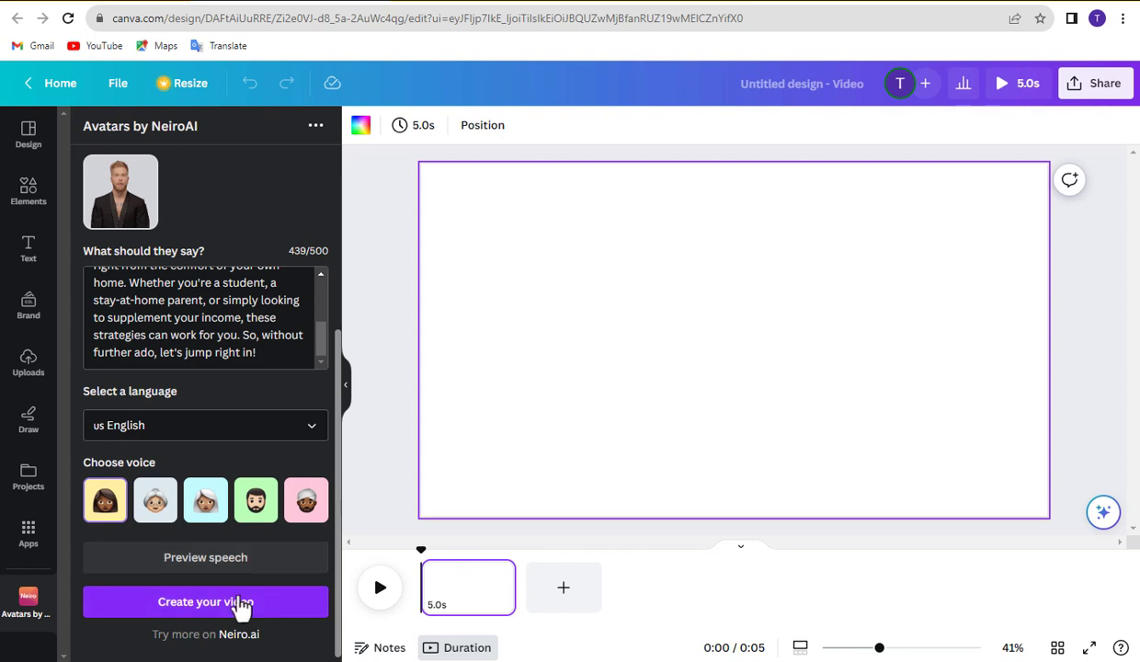
click(205, 601)
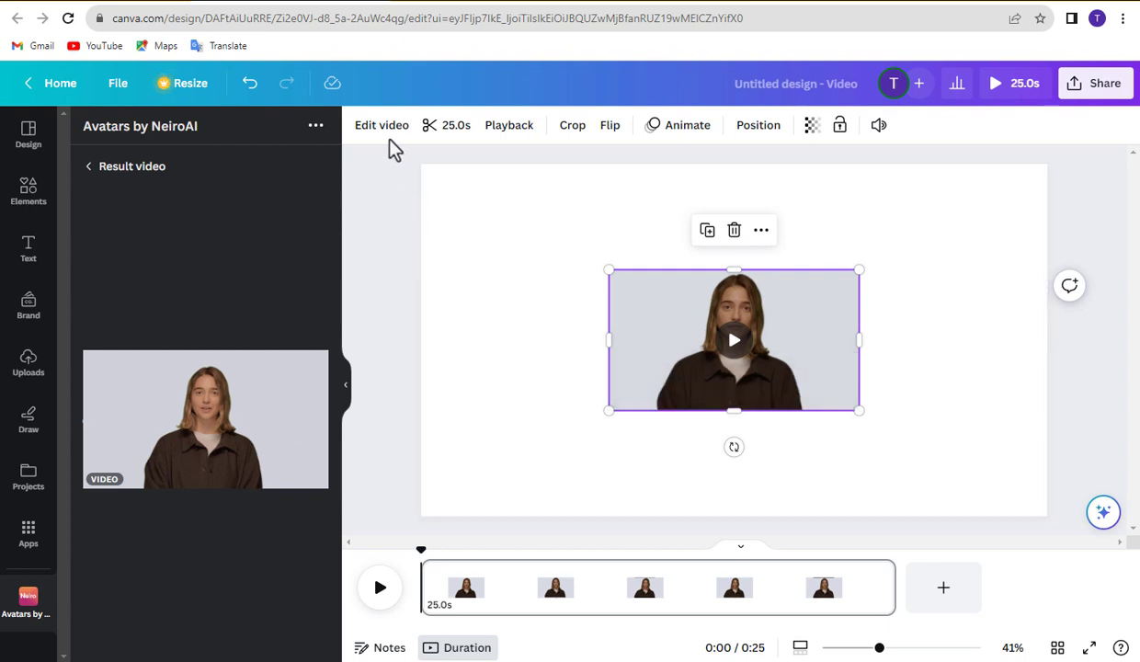
- Apply Background Remover to the presenter video, leaving only the person
click(380, 125)
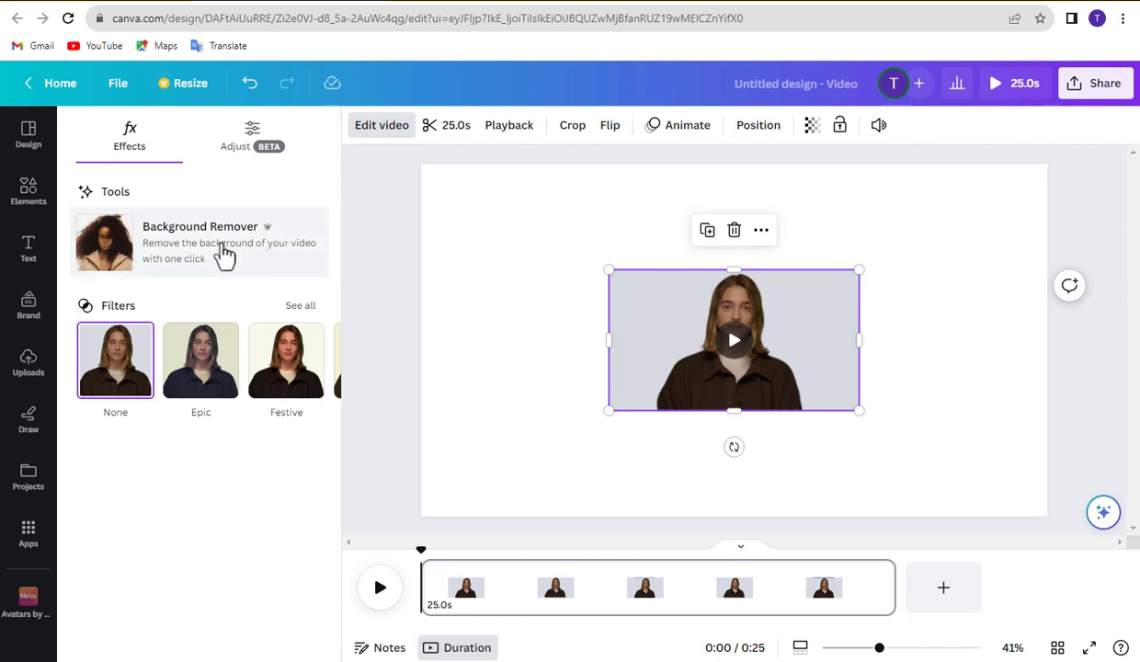
click(199, 242)
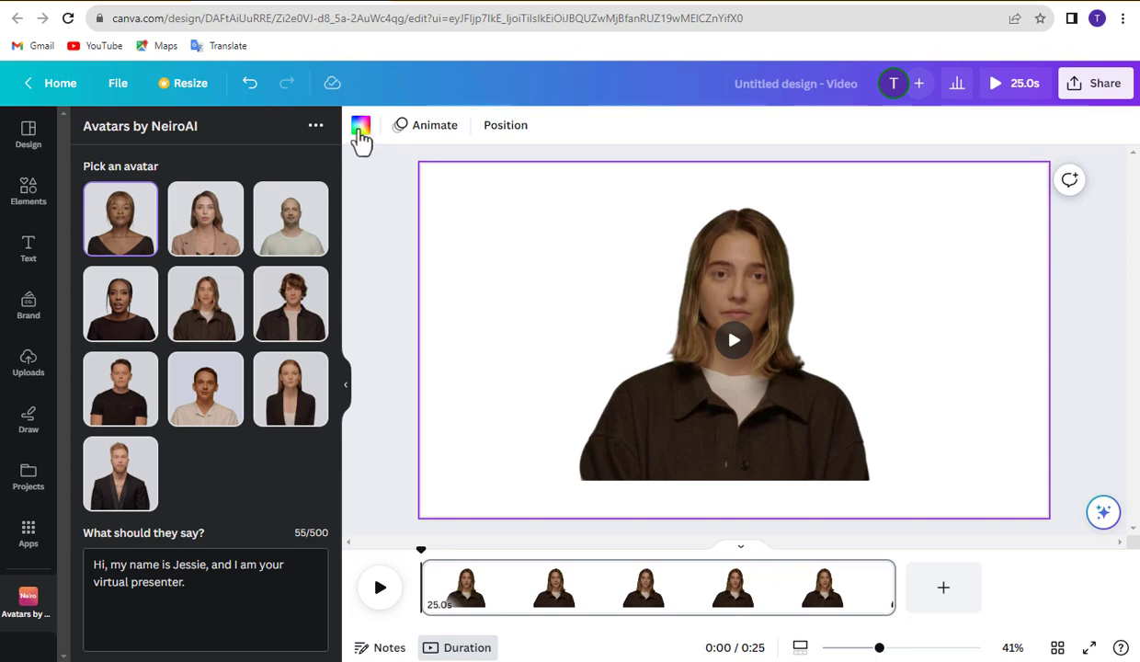
- Fill the page background with a custom bright green document colour
click(360, 125)
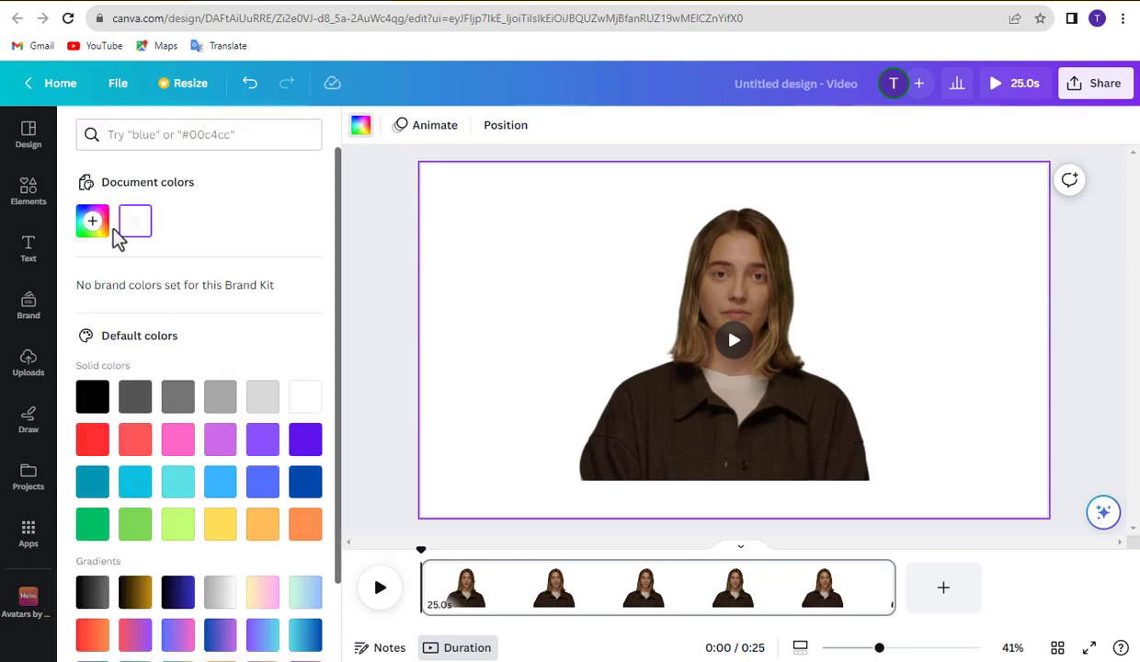
click(92, 220)
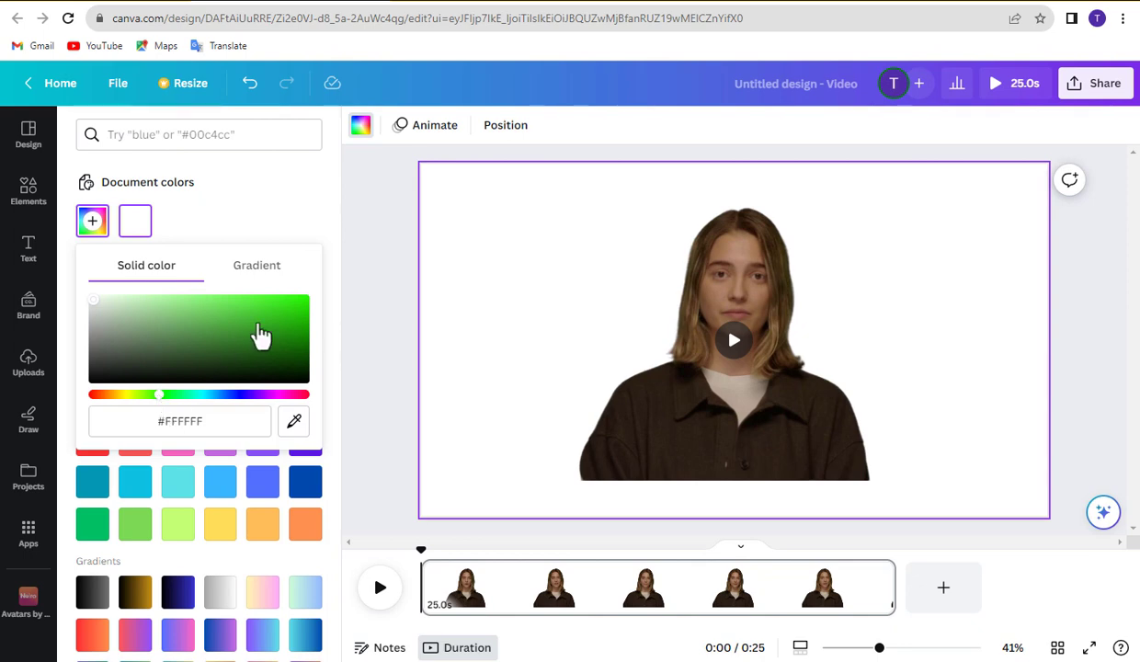
click(262, 331)
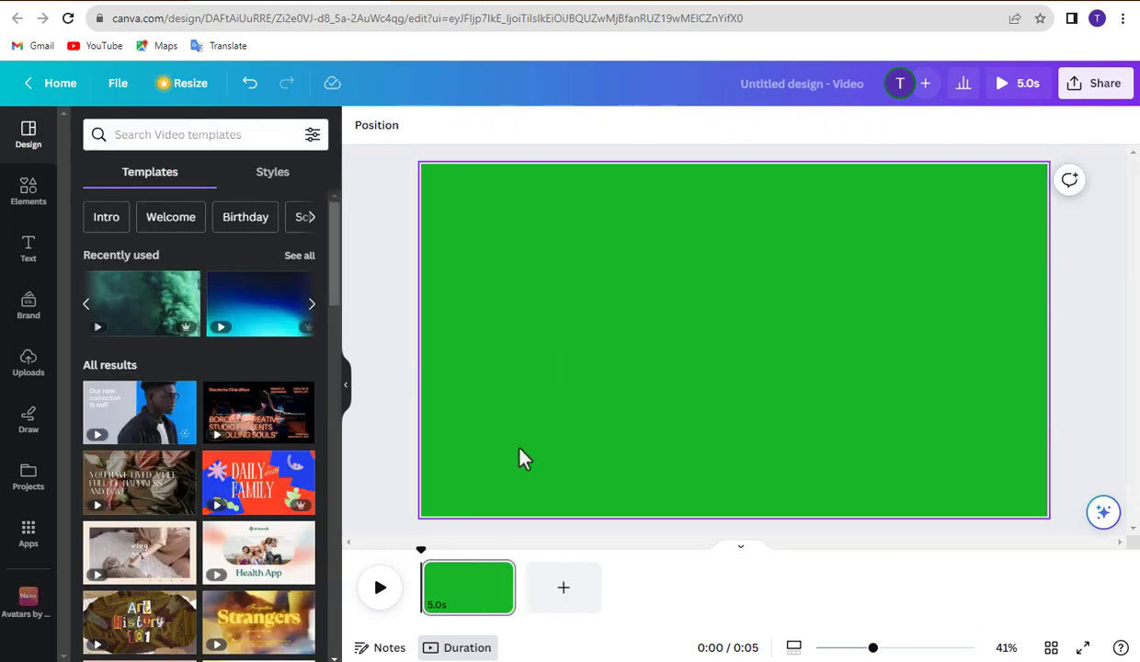
- Search 'news background', apply the Breaking News globe template, and reselect the presenter video
text(news background)
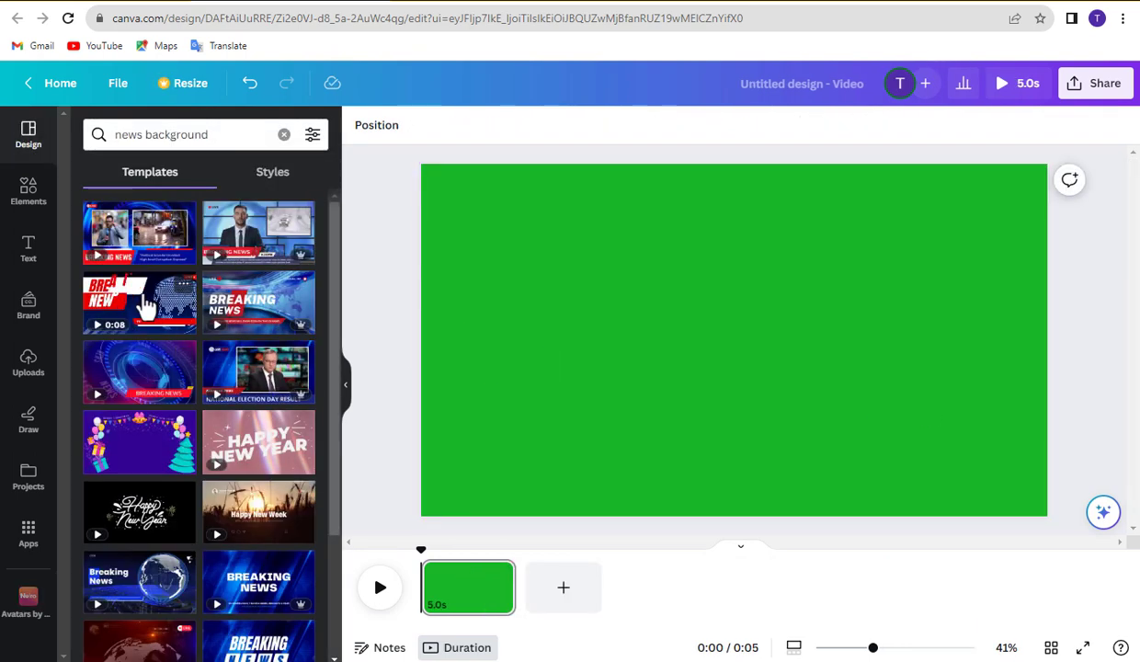
scroll(down, 3)
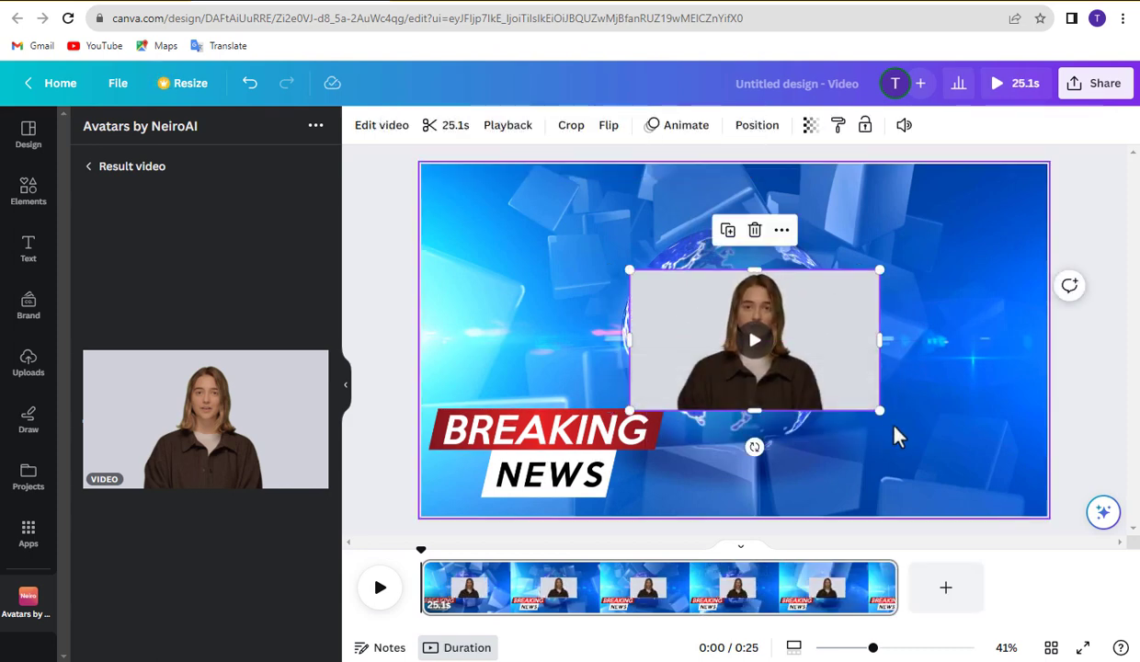
click(380, 125)
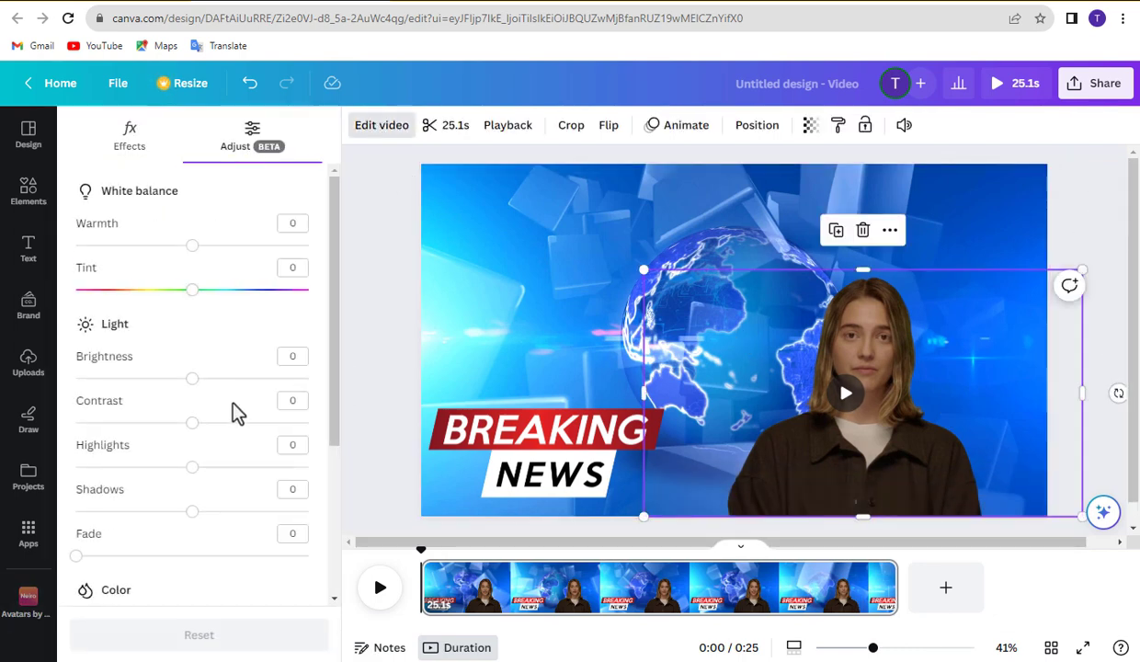
- Drag the cut-out presenter into place at the lower right of the backdrop
drag(191, 378, 219, 378)
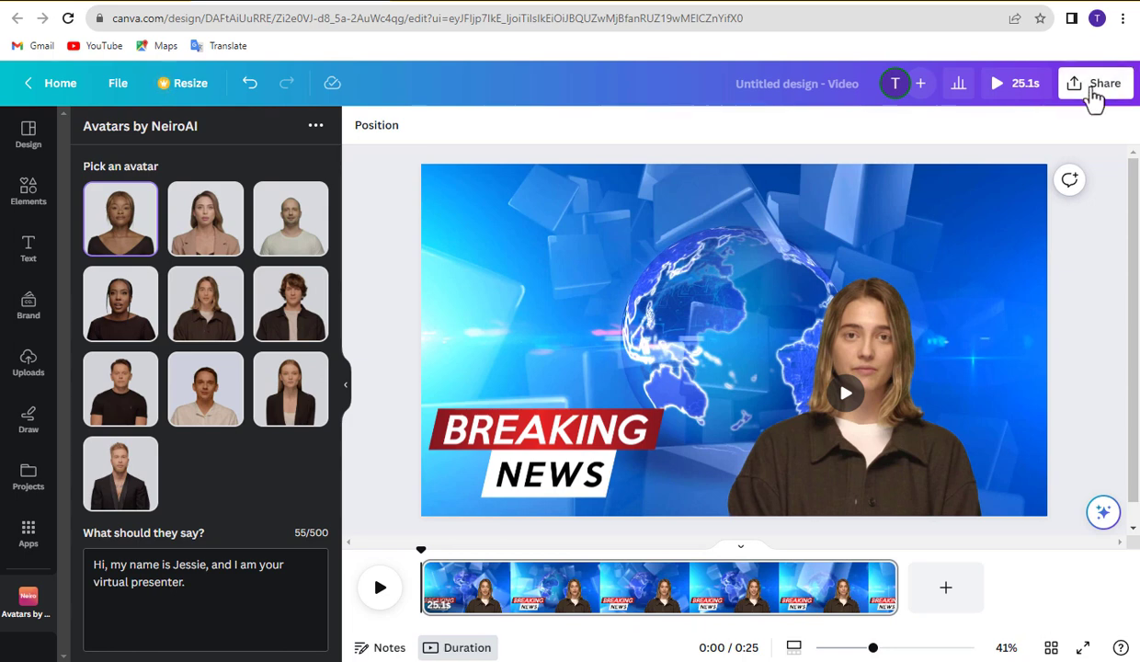
- Download the Breaking News video from Share as a 1080p MP4
click(1099, 83)
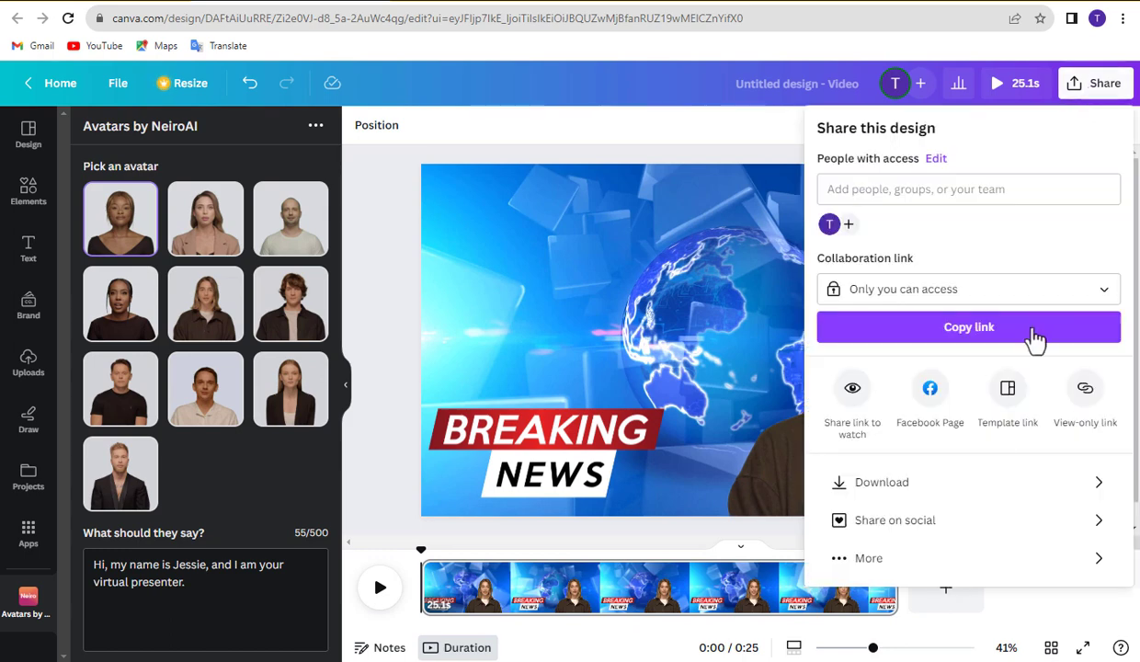
click(881, 481)
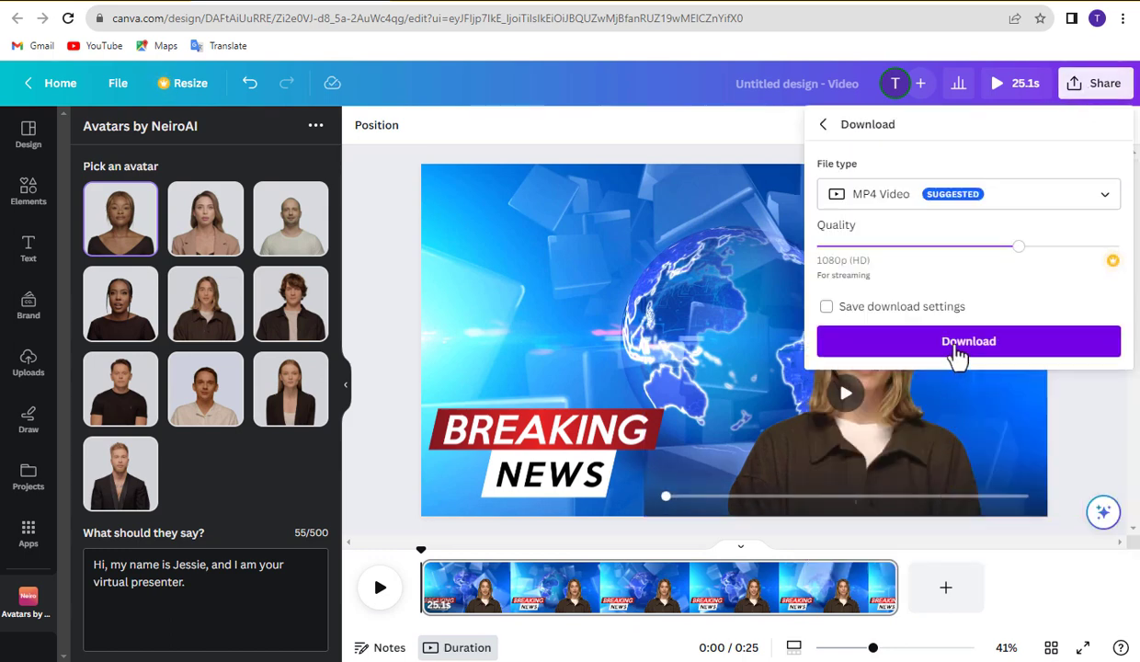
click(967, 341)
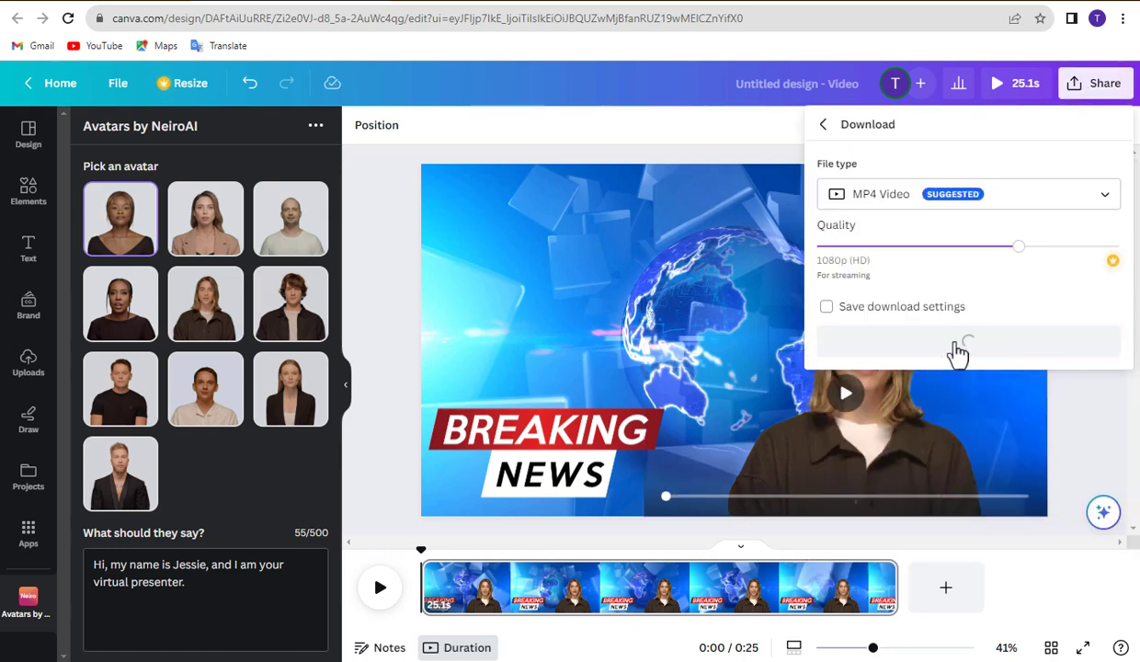
click(968, 341)
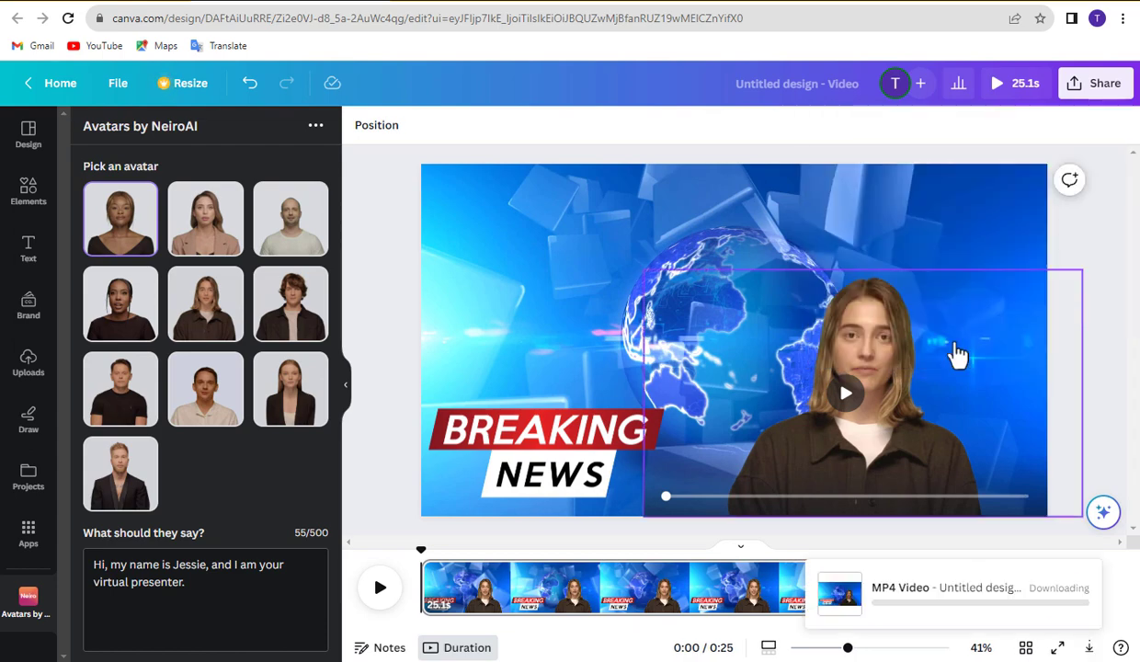